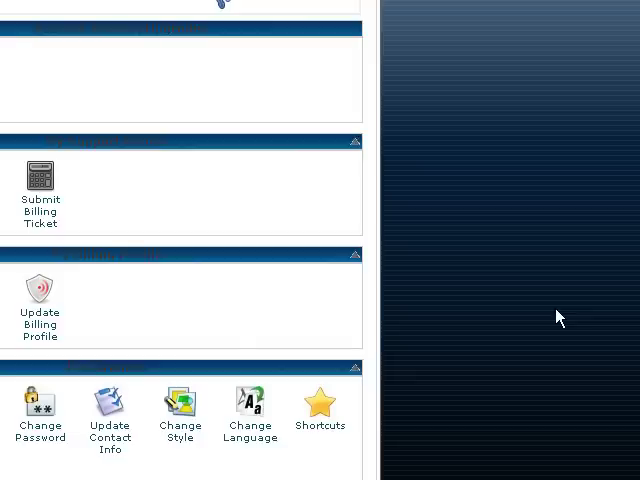
mouse_move(123, 209)
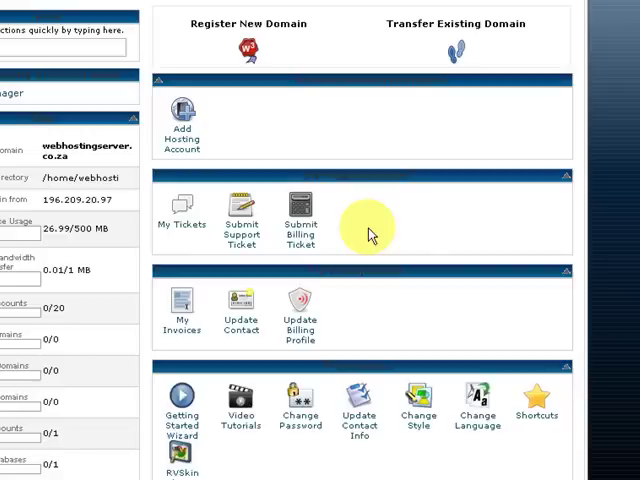
Create the MySQL database db1 (webhosti_db1) and return to the databases list
scroll(down, 3)
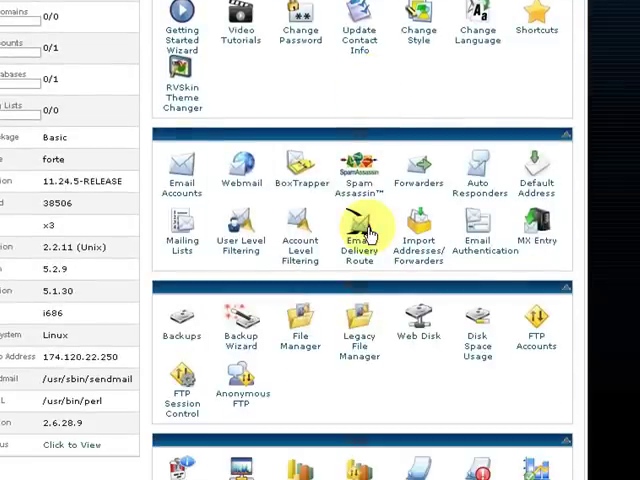
scroll(down, 3)
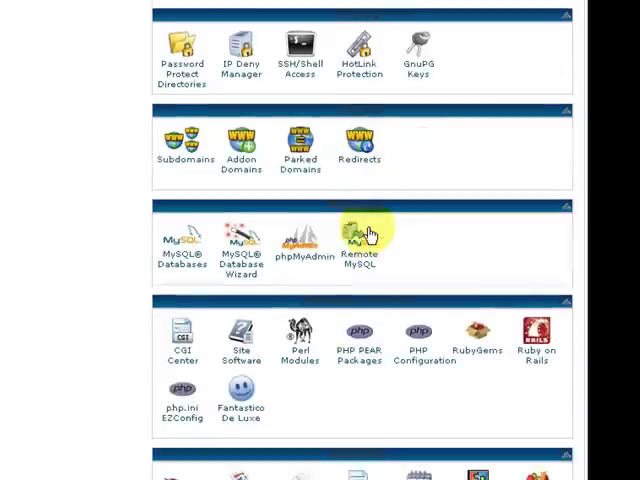
mouse_move(181, 260)
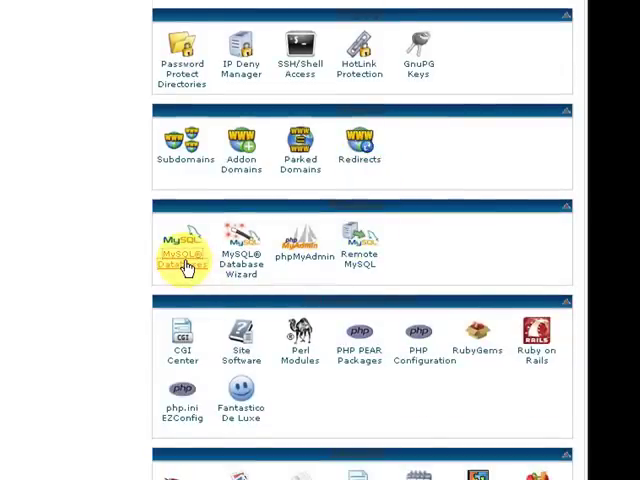
click(182, 245)
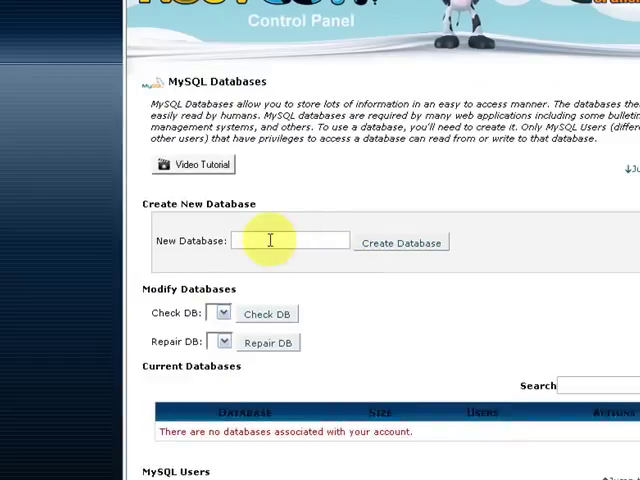
text(db1)
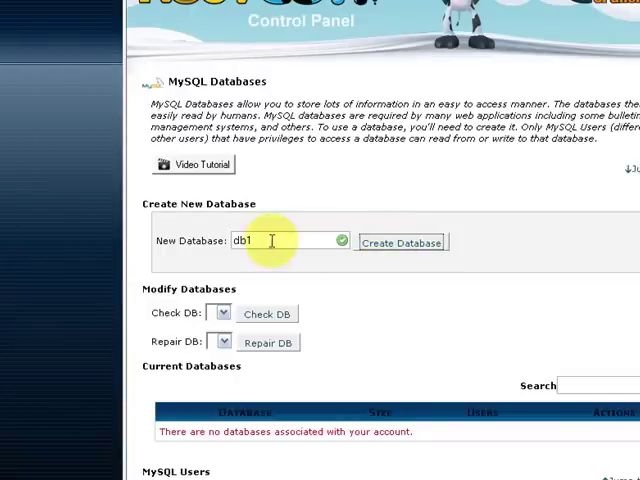
click(402, 242)
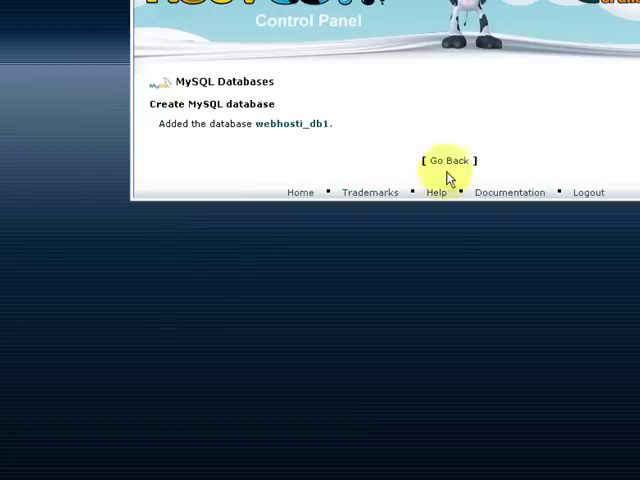
mouse_move(380, 130)
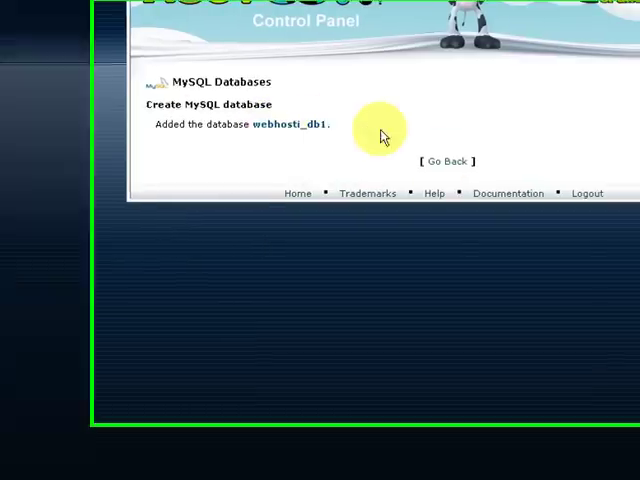
click(448, 161)
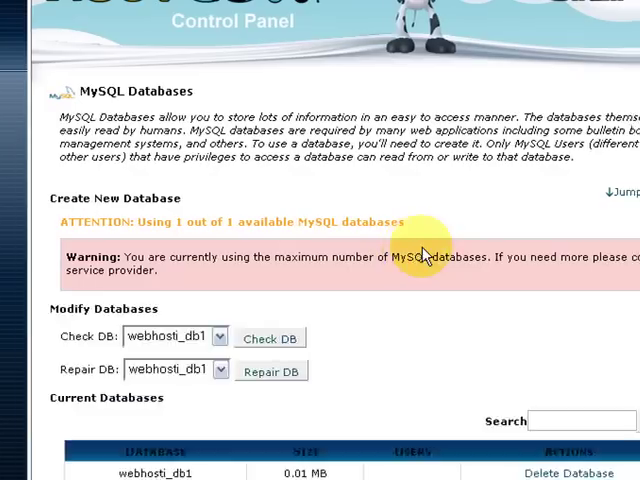
scroll(down, 3)
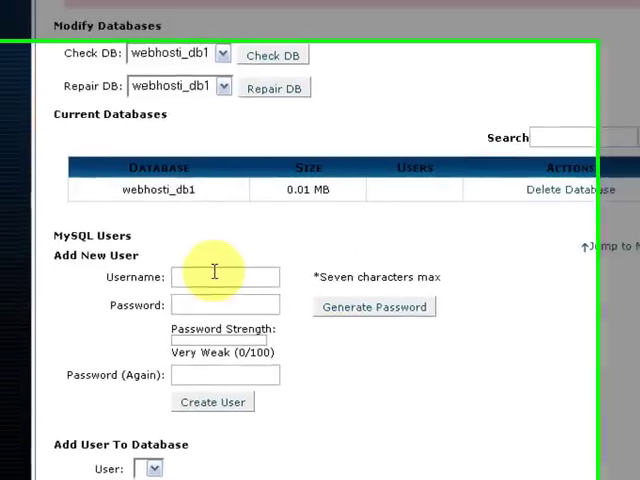
Enter support as the new MySQL username
scroll(down, 3)
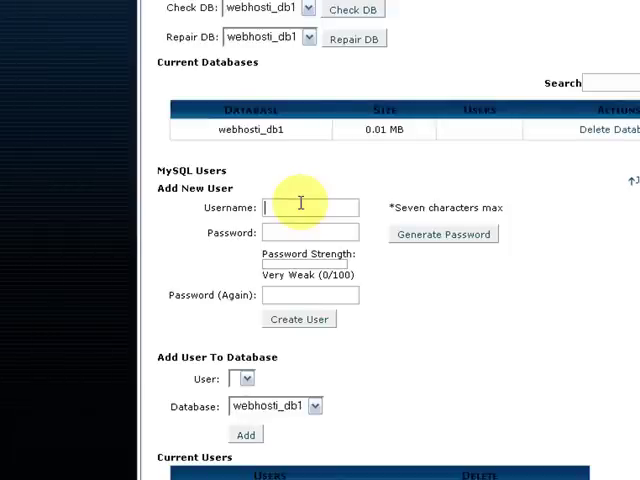
text(support)
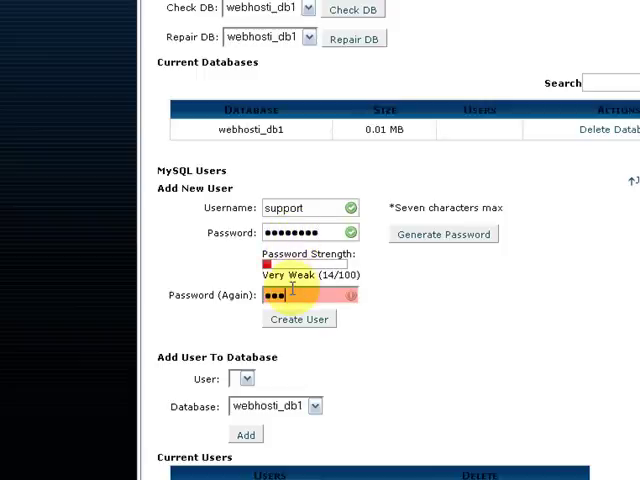
click(437, 235)
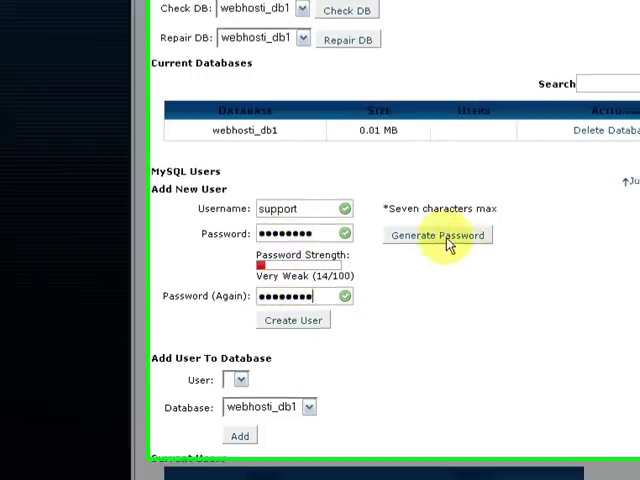
Generate a nine-character password without symbols, then create the support user
click(437, 235)
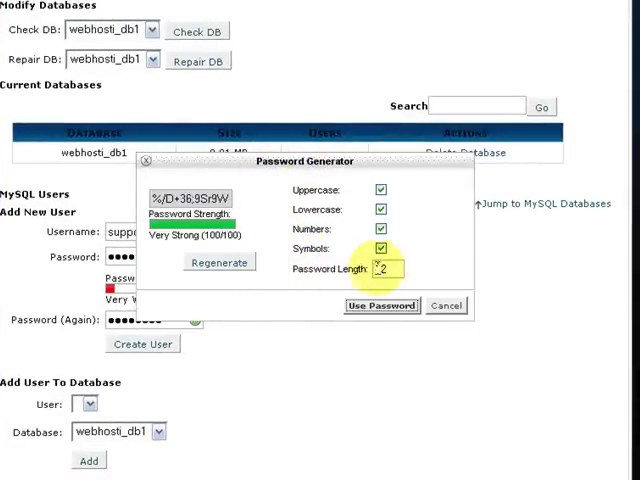
text(12)
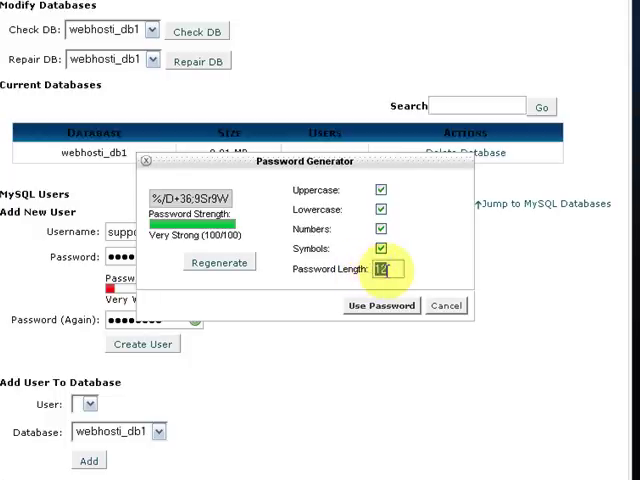
text(9)
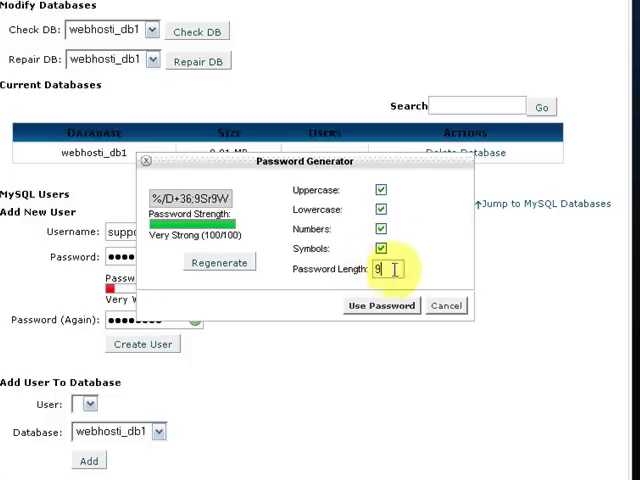
click(381, 248)
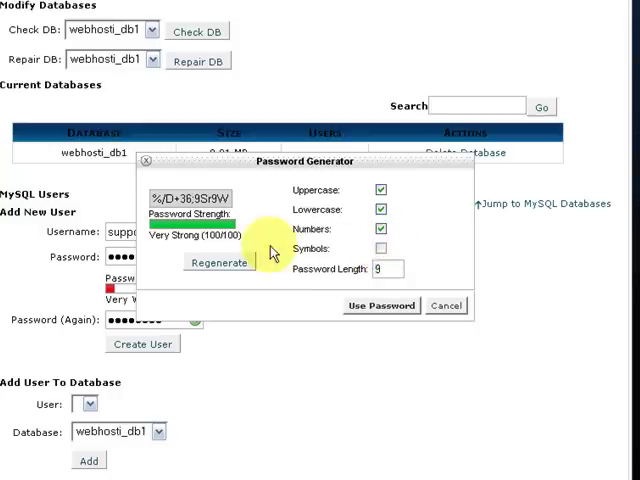
click(217, 262)
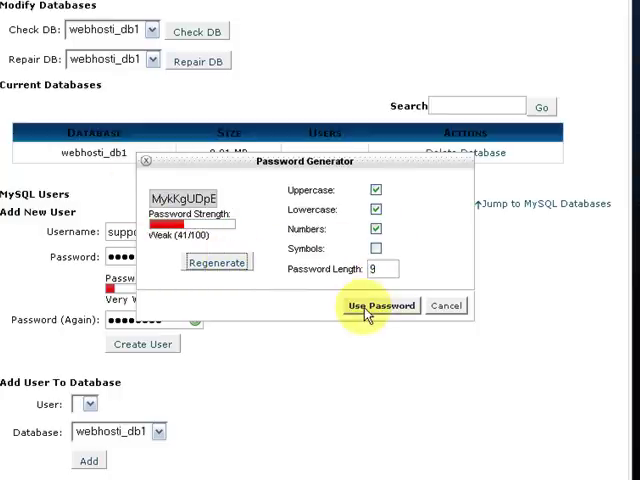
click(381, 305)
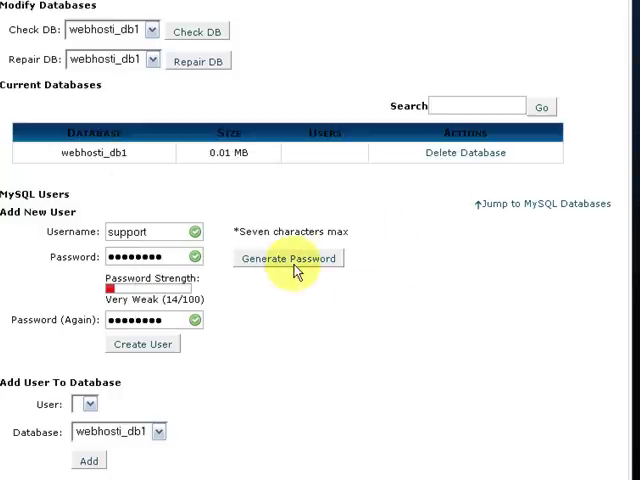
scroll(down, 3)
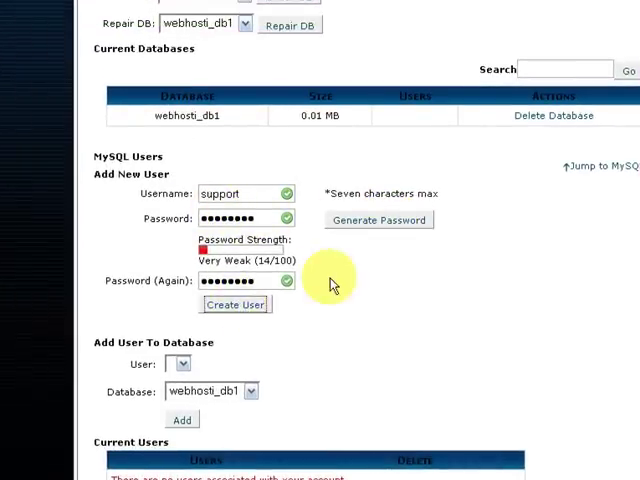
click(234, 304)
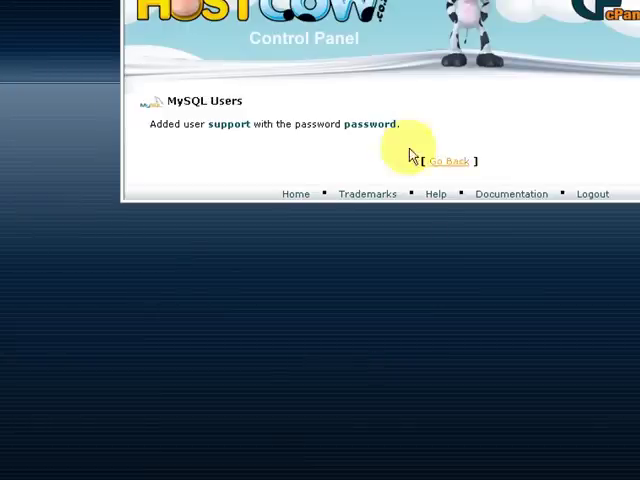
mouse_move(400, 130)
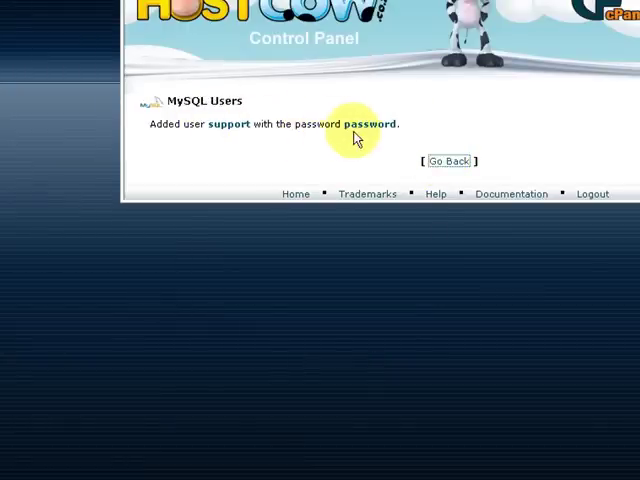
Back on MySQL Databases, set Add User To Database to webhosti_support and webhosti_db1
click(449, 161)
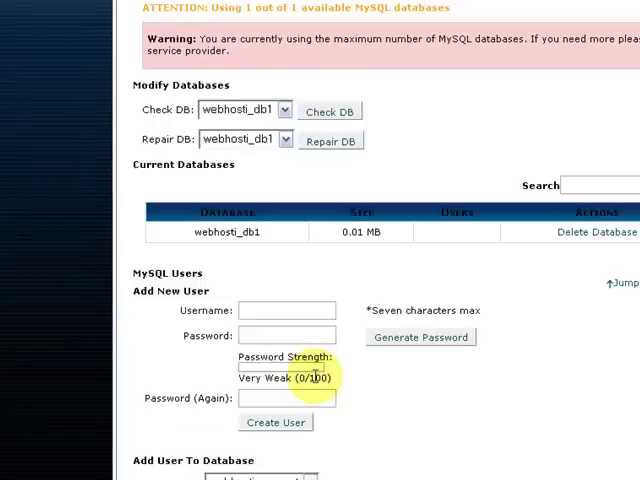
scroll(down, 3)
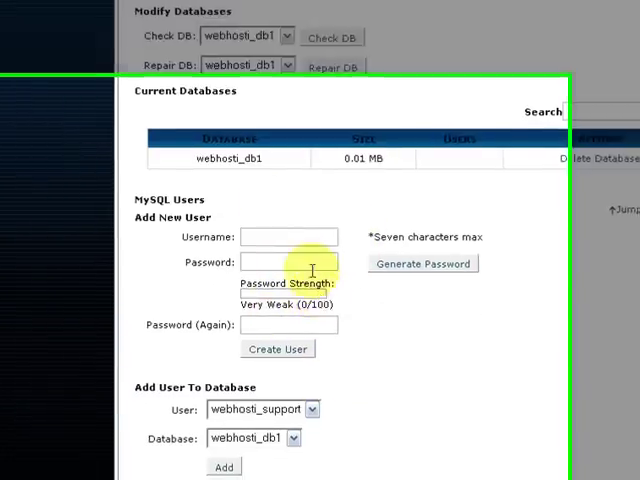
scroll(down, 3)
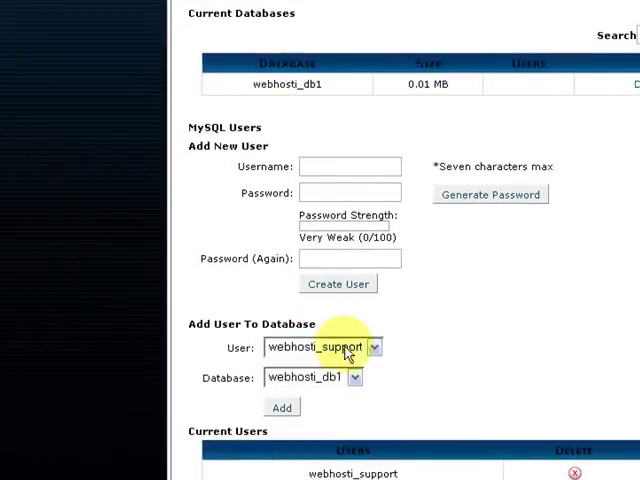
mouse_move(355, 190)
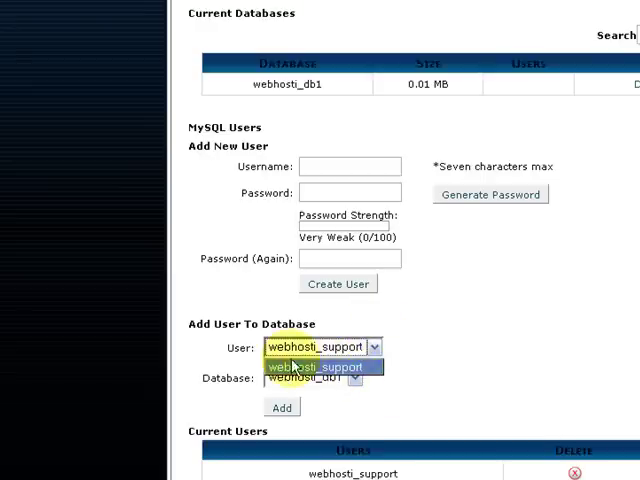
scroll(up, 3)
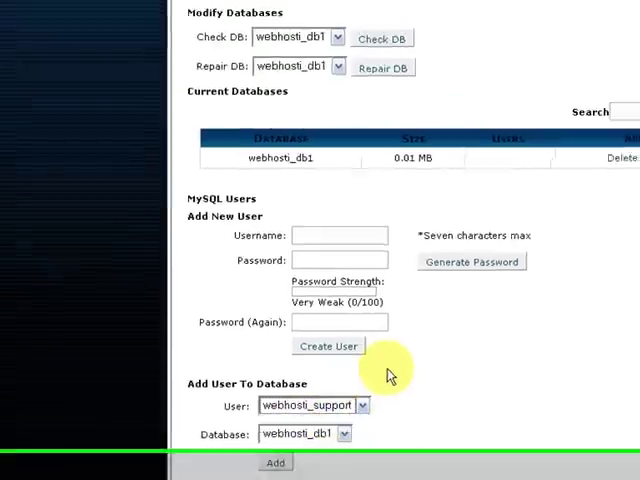
scroll(up, 3)
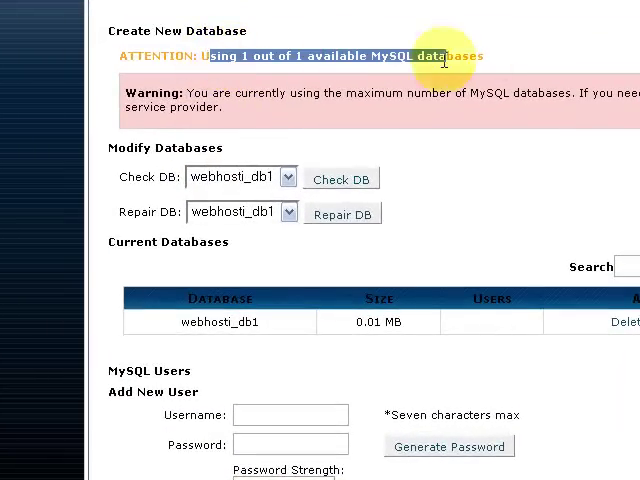
scroll(up, 3)
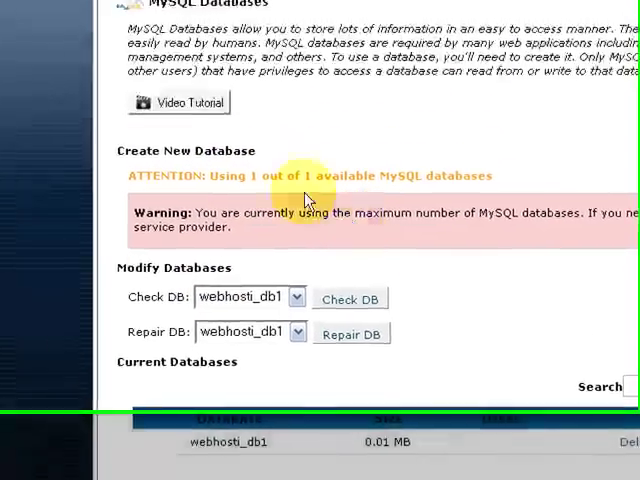
scroll(up, 3)
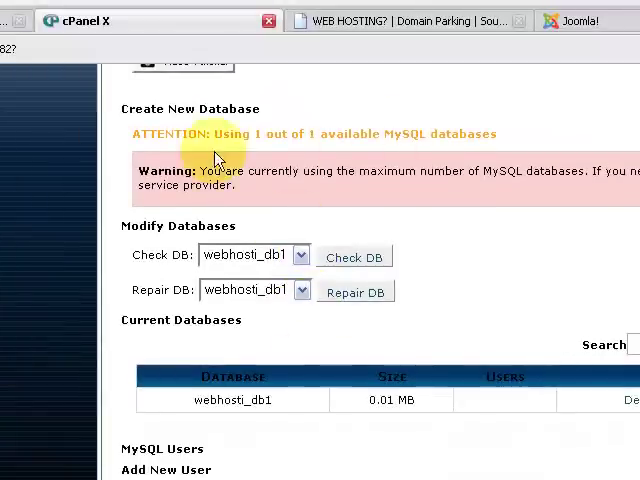
scroll(down, 3)
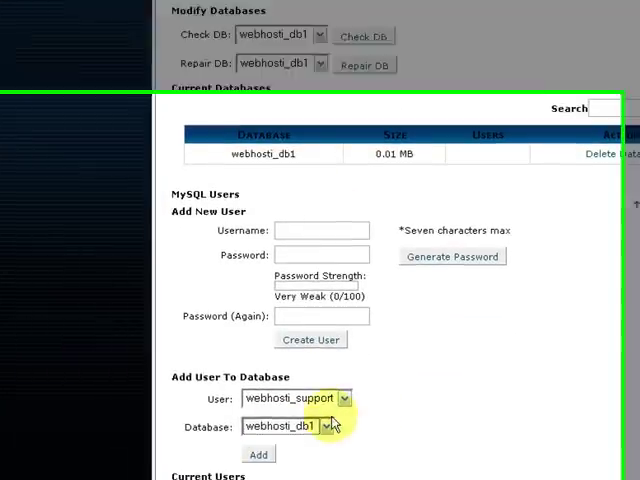
scroll(down, 3)
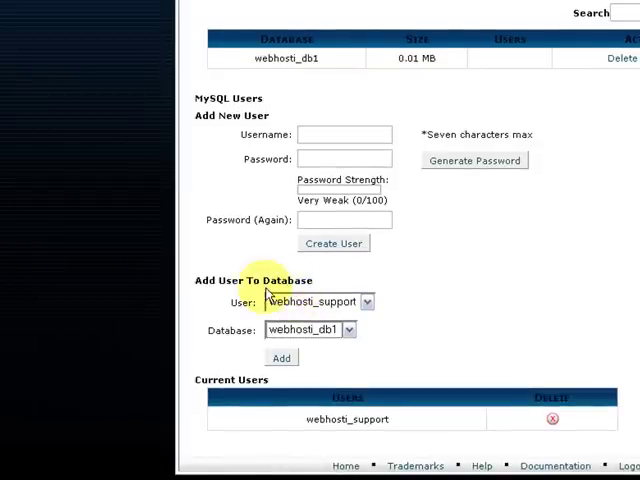
mouse_move(345, 307)
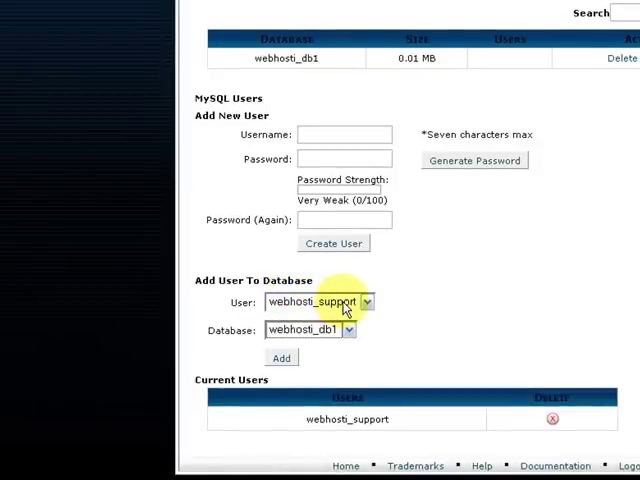
mouse_move(318, 330)
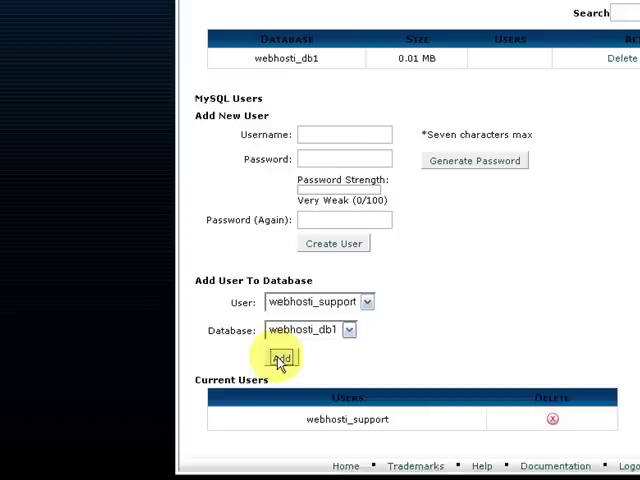
Add webhosti_support to webhosti_db1 with ALL PRIVILEGES and return to the databases overview
click(280, 358)
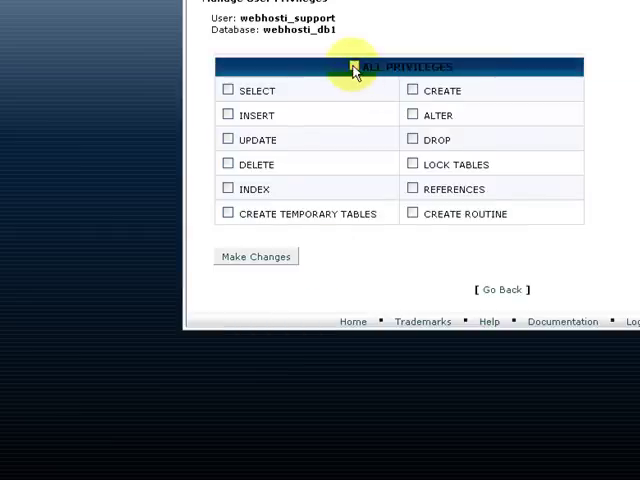
click(348, 67)
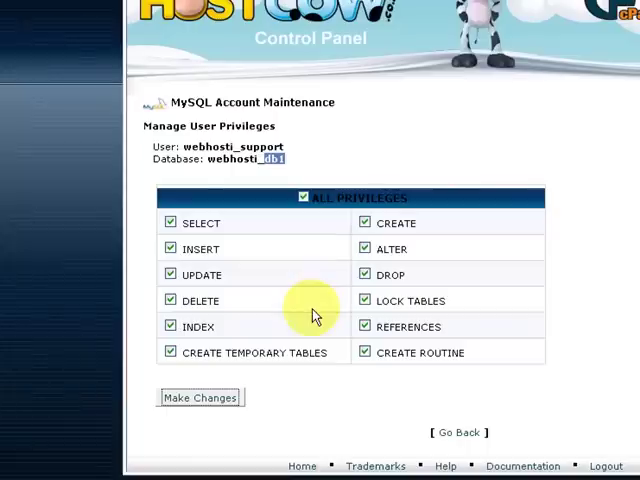
click(200, 397)
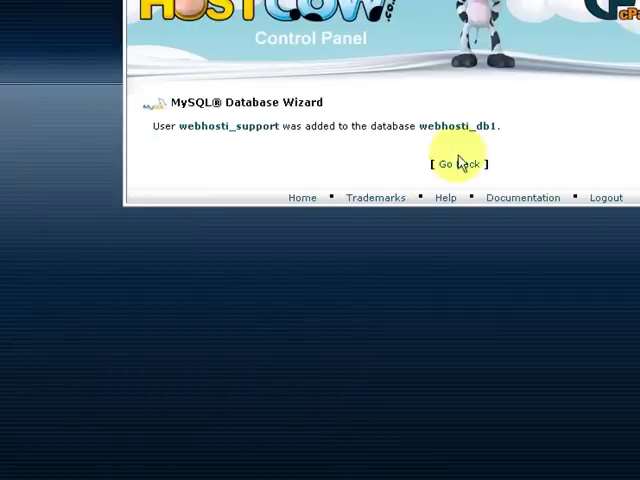
mouse_move(228, 127)
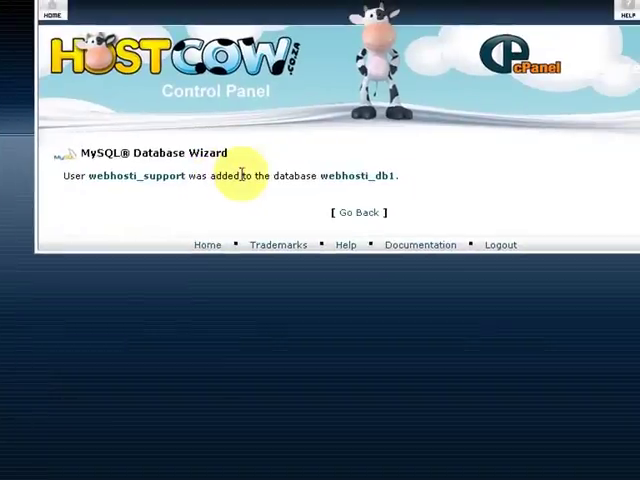
mouse_move(353, 212)
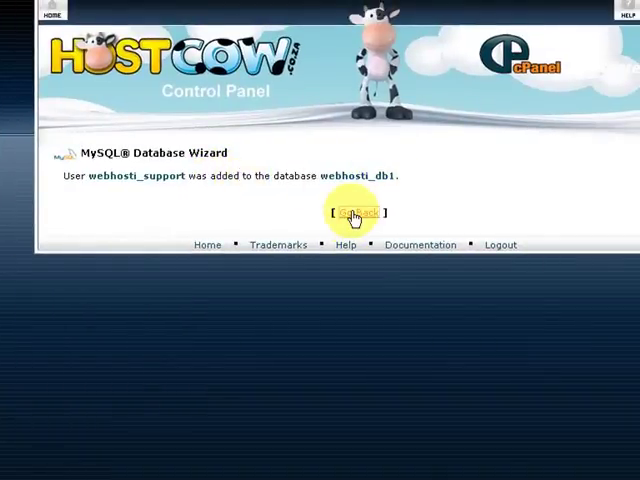
click(354, 213)
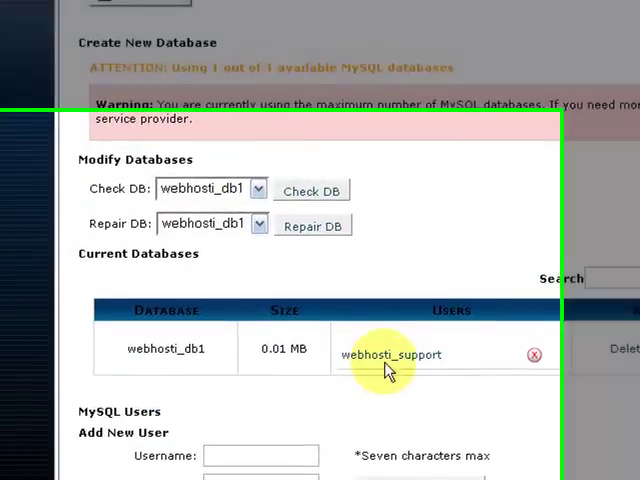
scroll(down, 3)
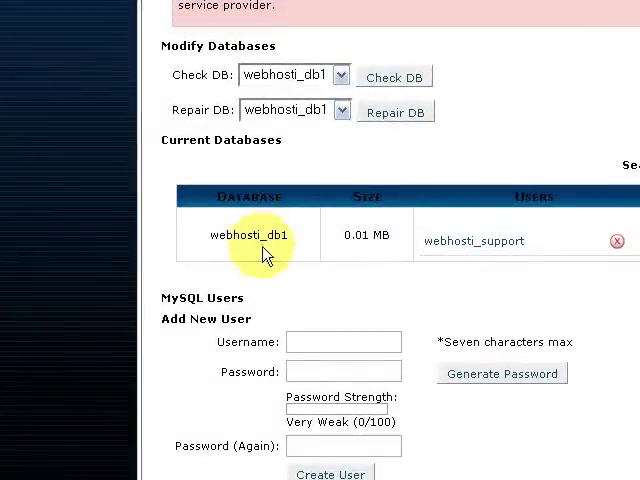
mouse_move(428, 275)
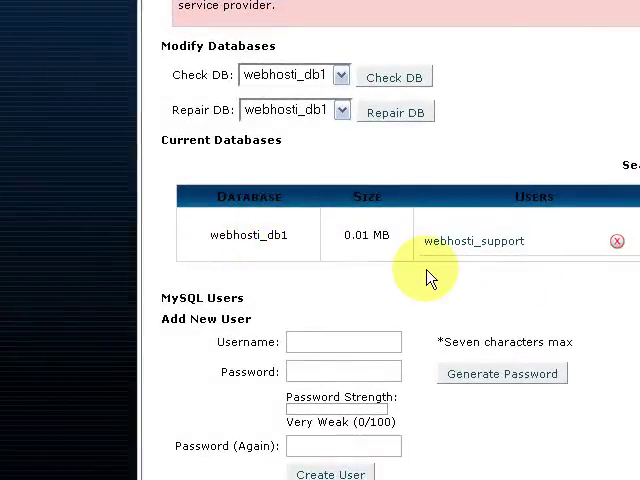
scroll(up, 3)
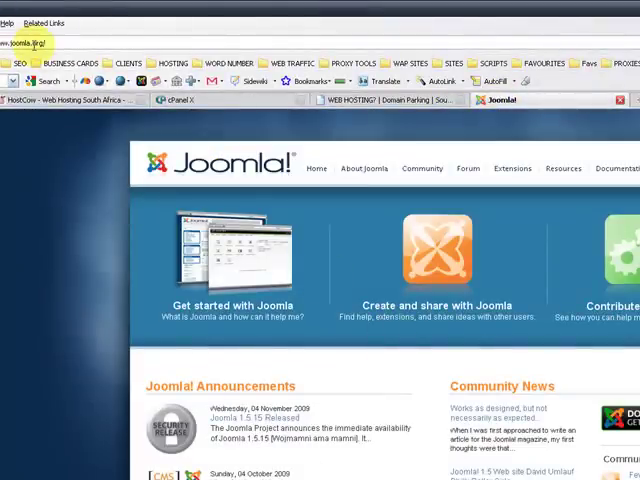
Open joomla.org's Download page and fetch the 1.5.15 Full Package ZIP
scroll(down, 3)
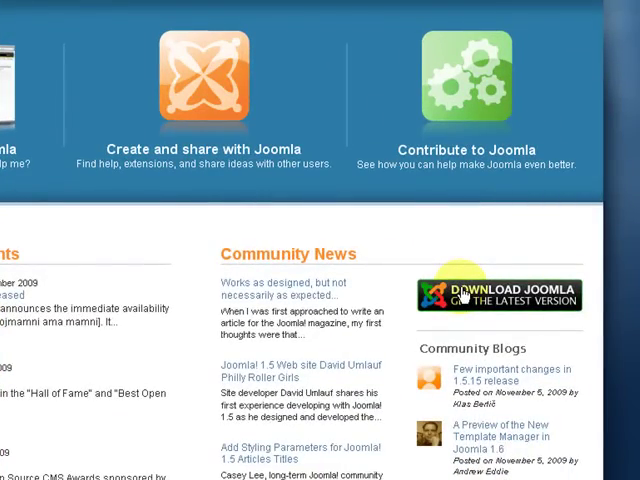
click(505, 293)
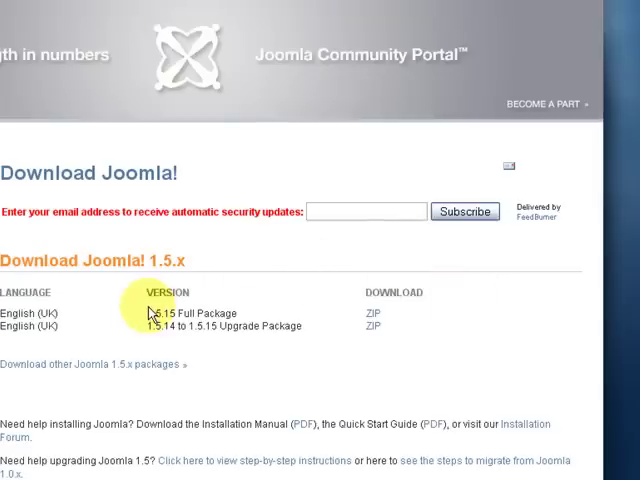
double_click(190, 313)
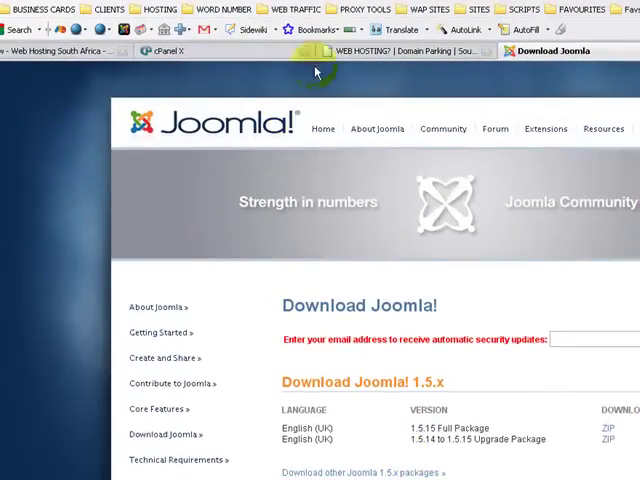
From the cPanel home page, open File Manager at the web root public_html
click(150, 50)
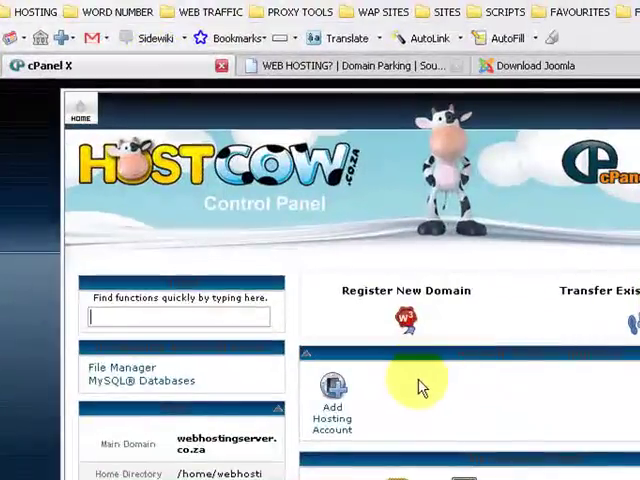
scroll(down, 3)
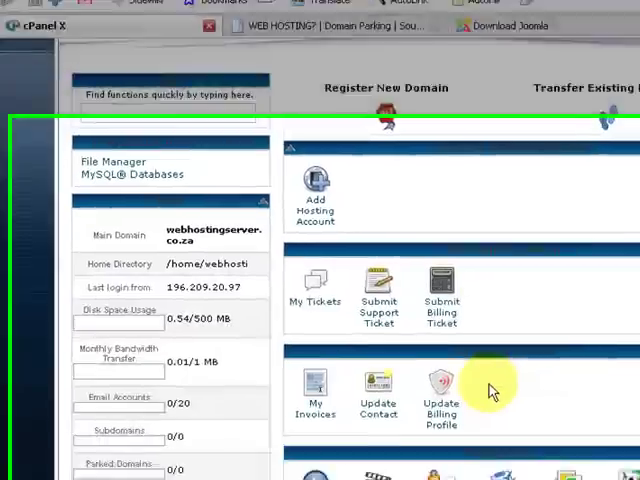
scroll(down, 3)
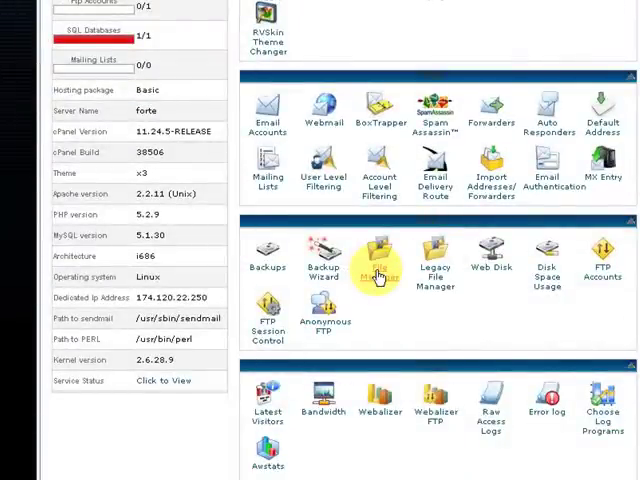
click(378, 265)
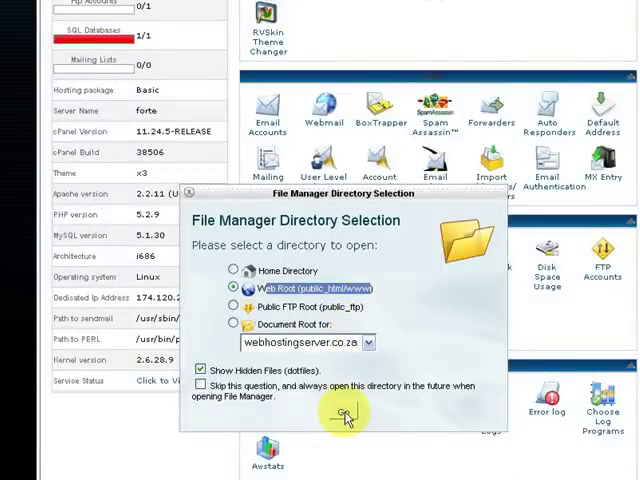
click(343, 414)
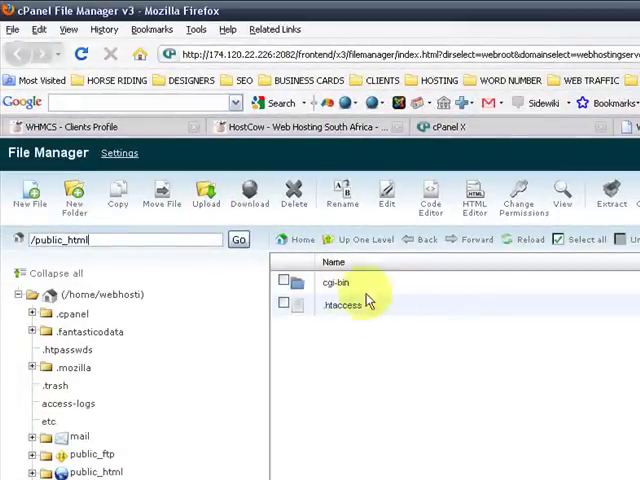
mouse_move(335, 350)
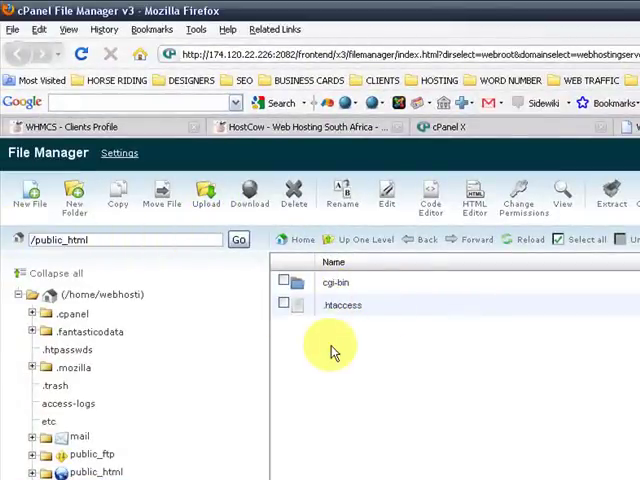
mouse_move(206, 195)
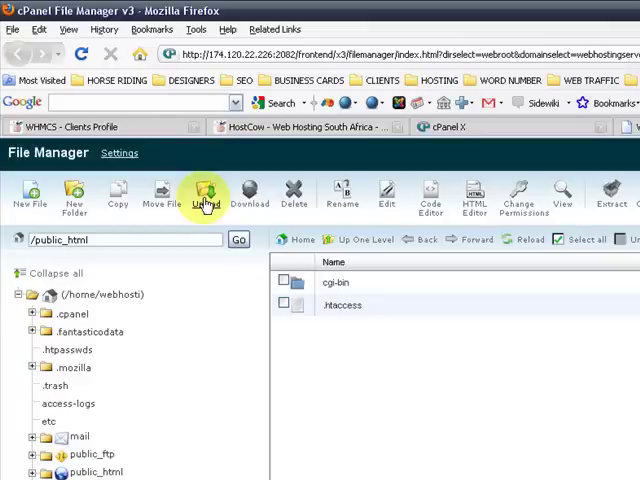
Upload Joomla_1.5.15-Stable-Full_Package.zip into public_html
click(206, 195)
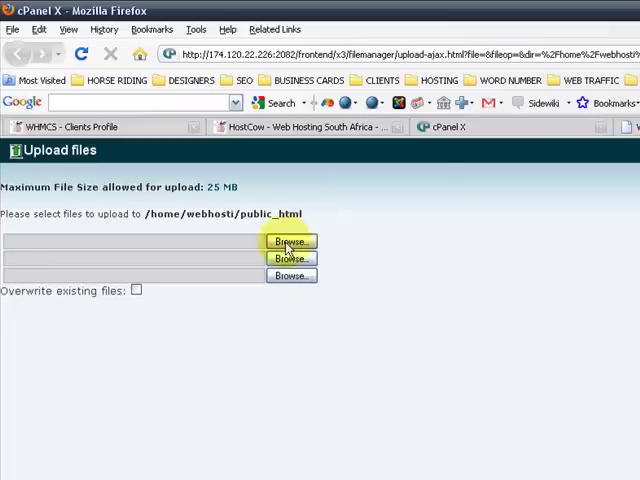
click(291, 242)
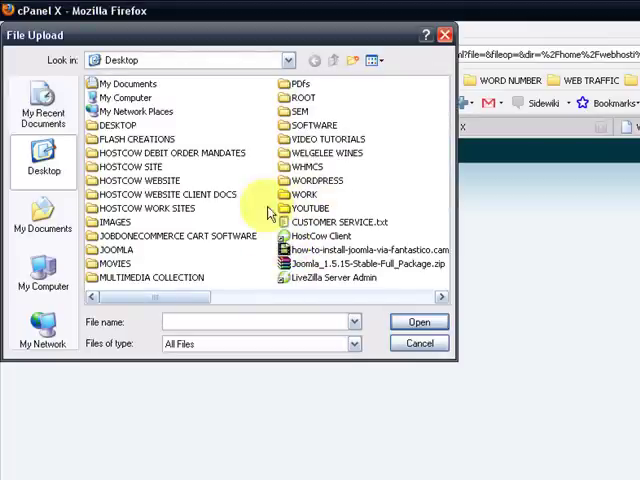
mouse_move(362, 270)
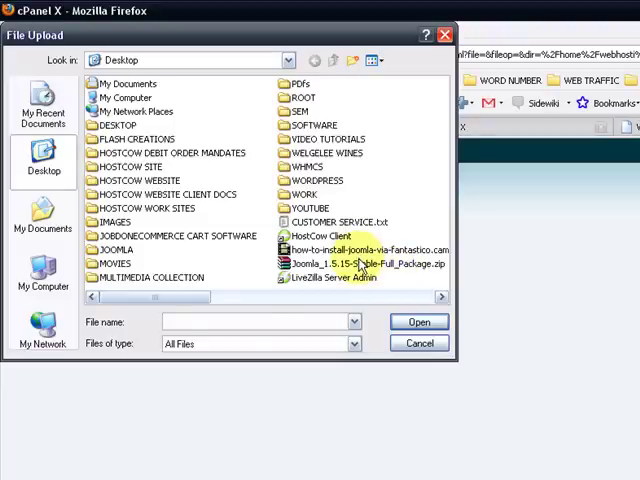
click(418, 321)
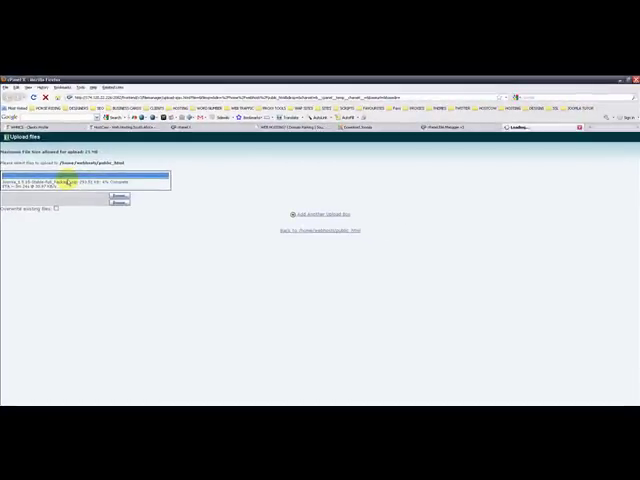
mouse_move(211, 275)
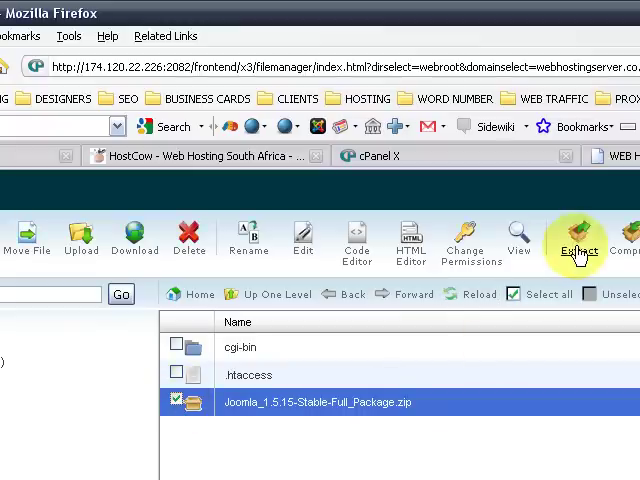
Extract the uploaded Joomla zip and load the site's /installation/index.php page
click(577, 240)
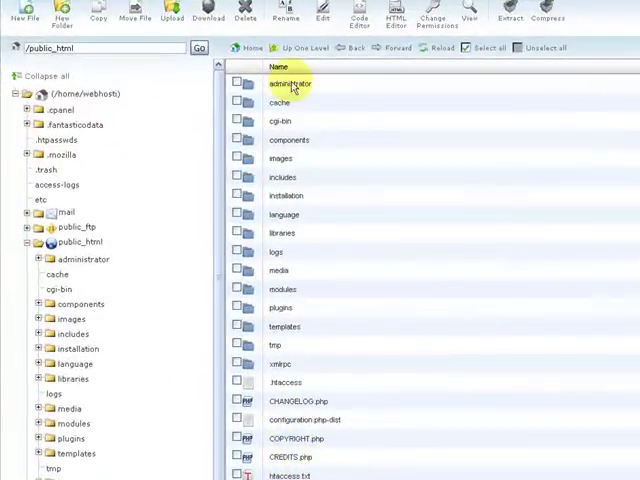
mouse_move(283, 214)
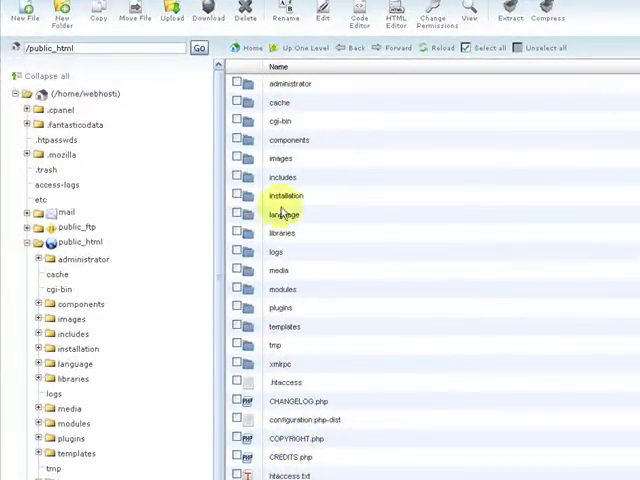
triple_click(100, 47)
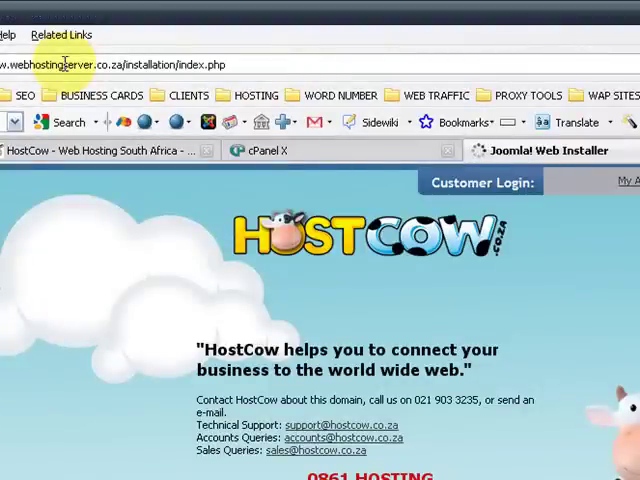
Advance past the English language, pre-installation check and license pages
click(553, 151)
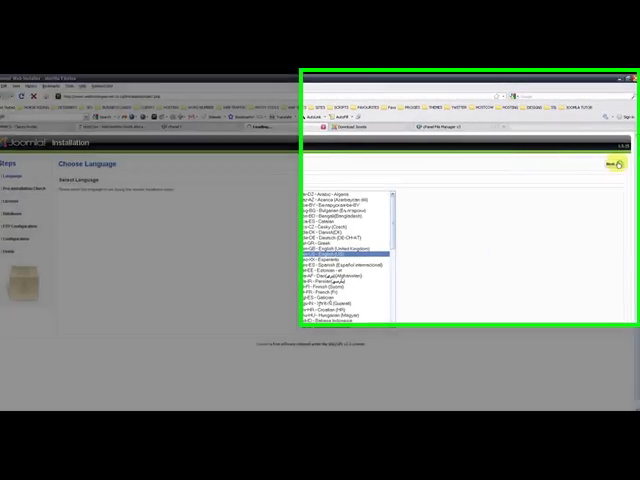
click(607, 167)
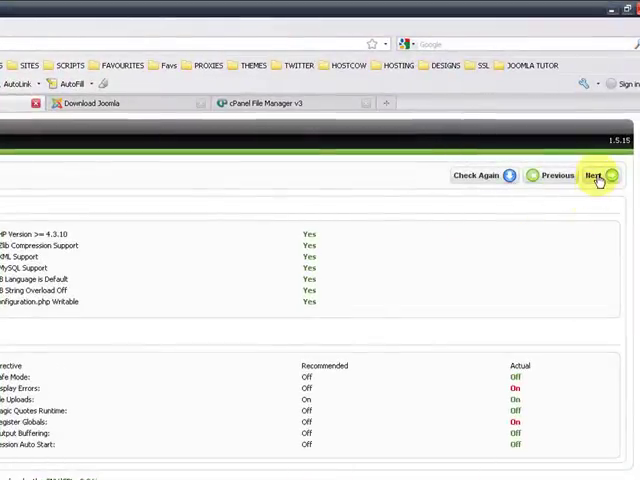
click(596, 174)
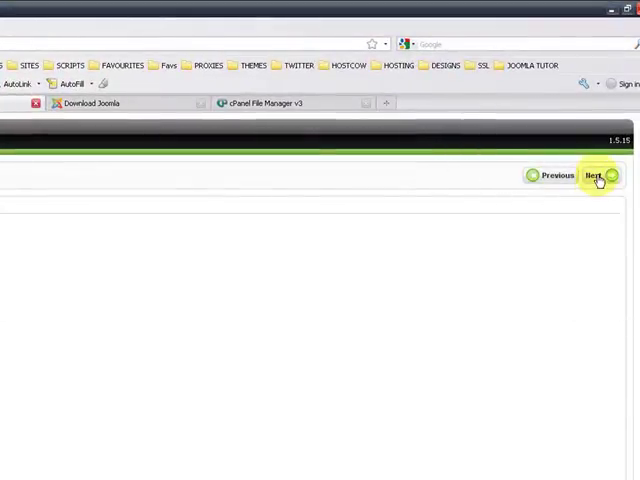
click(597, 174)
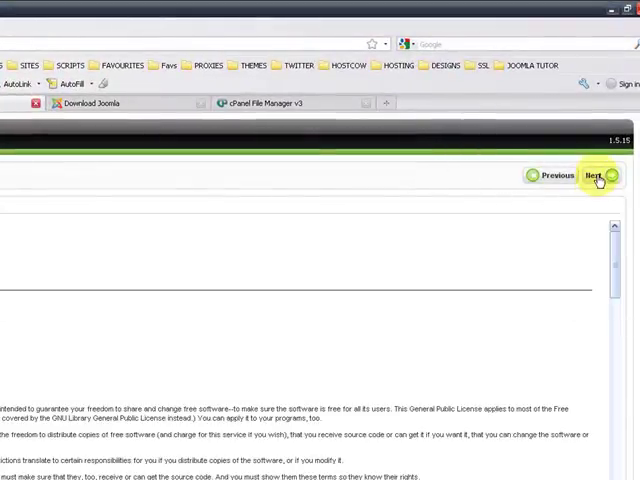
click(596, 175)
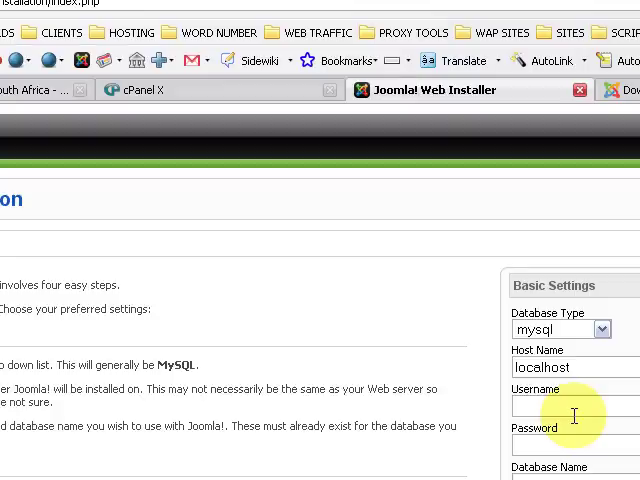
Enter the database username, checking webhosti_support and webhosti_db1 in cPanel's MySQL Databases
text(webhosti_db1)
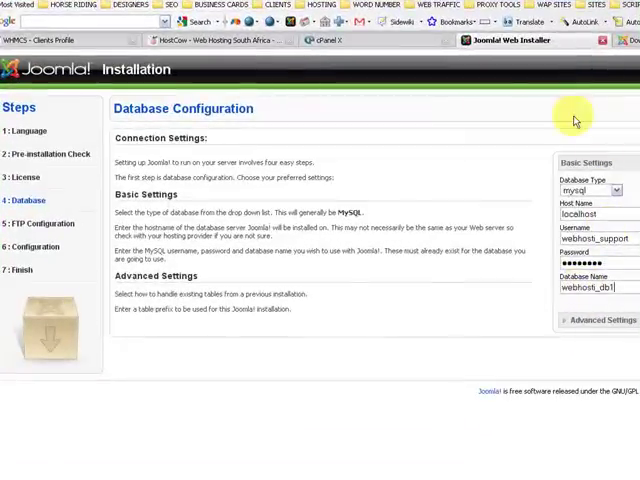
click(330, 40)
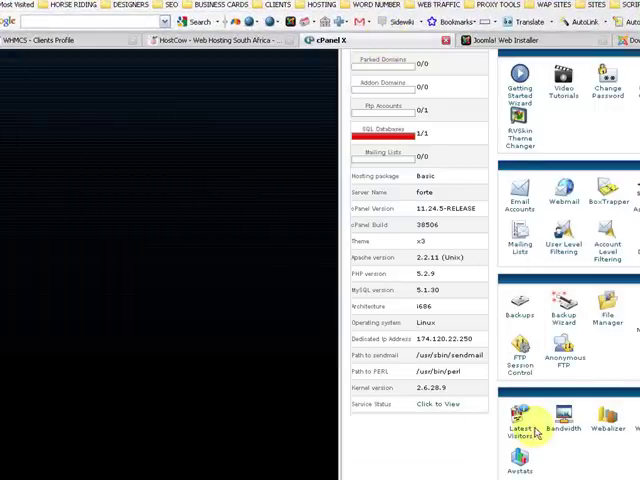
scroll(down, 3)
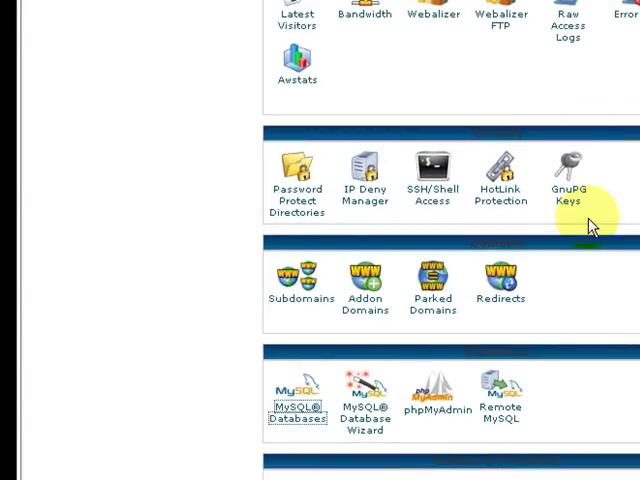
click(298, 400)
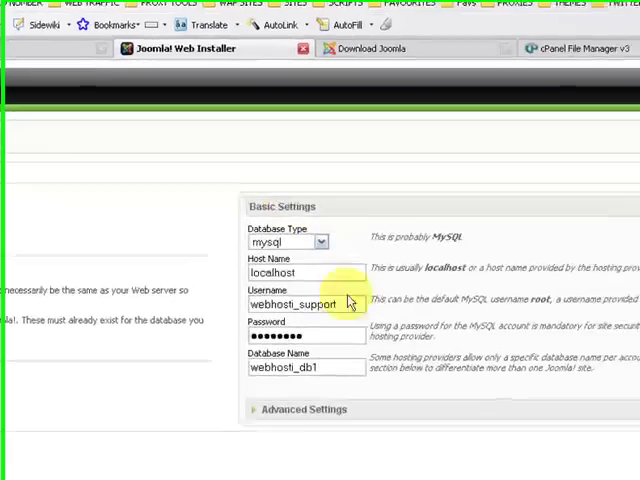
Keep Backup Old Tables with the jos_ table prefix and leave FTP off
click(303, 409)
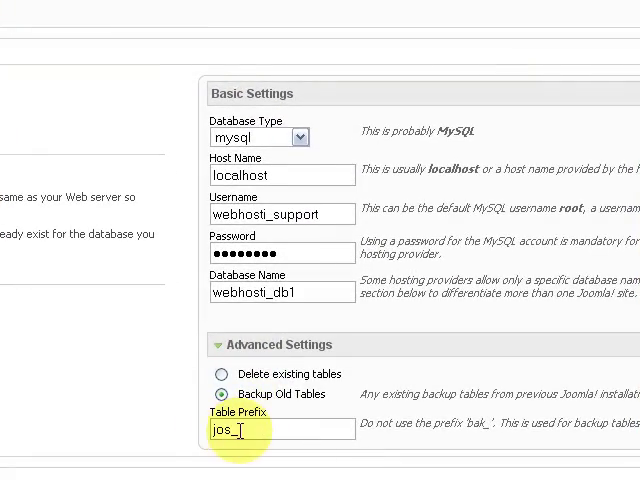
click(572, 250)
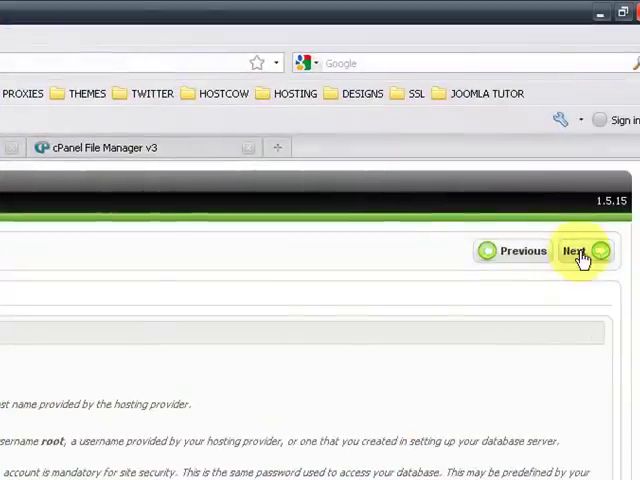
mouse_move(120, 338)
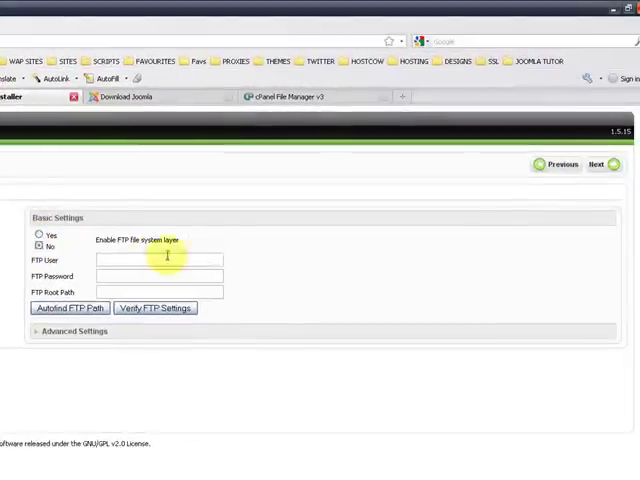
mouse_move(366, 211)
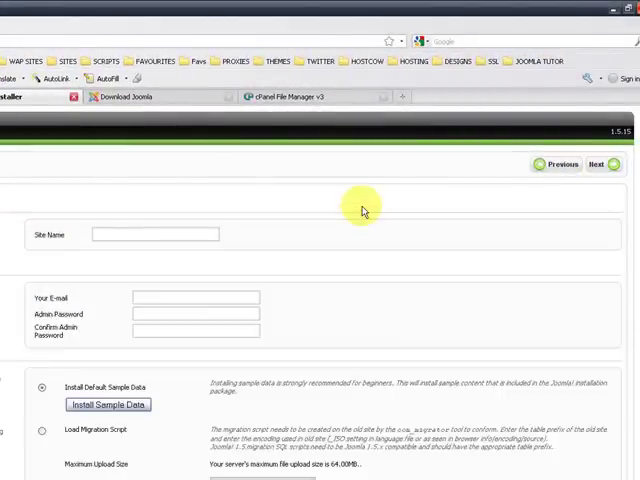
Name the site 'Web Hosting Server' and enter the support@ admin e-mail
click(155, 234)
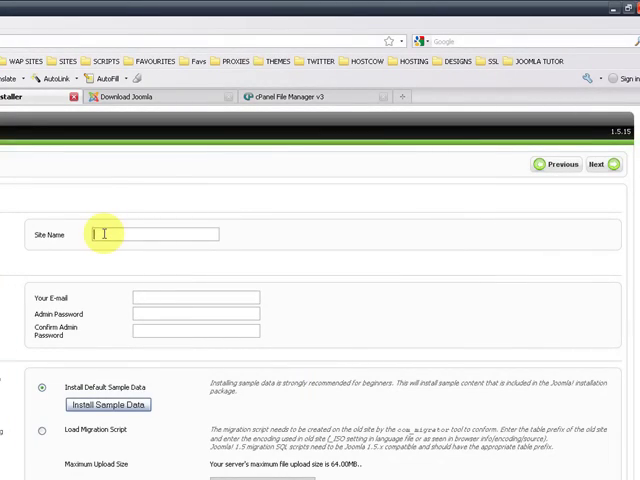
text(Web)
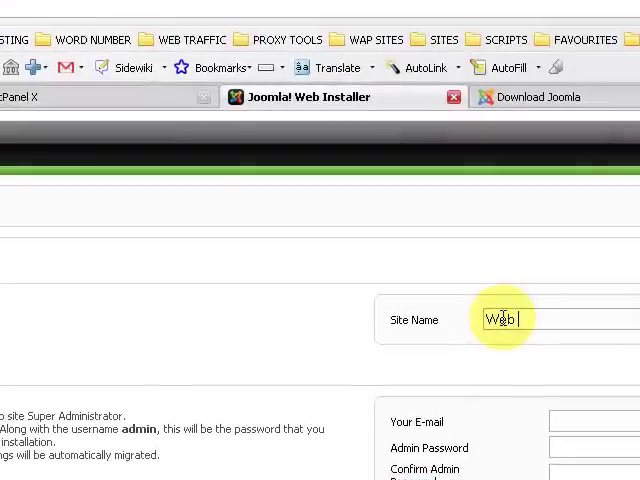
text(Hosting)
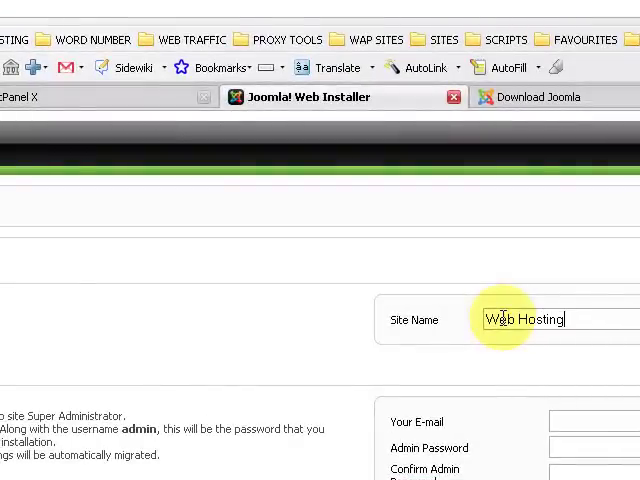
text(Server)
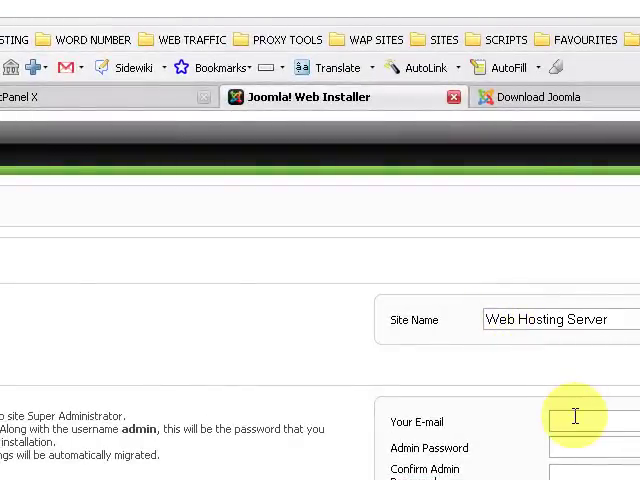
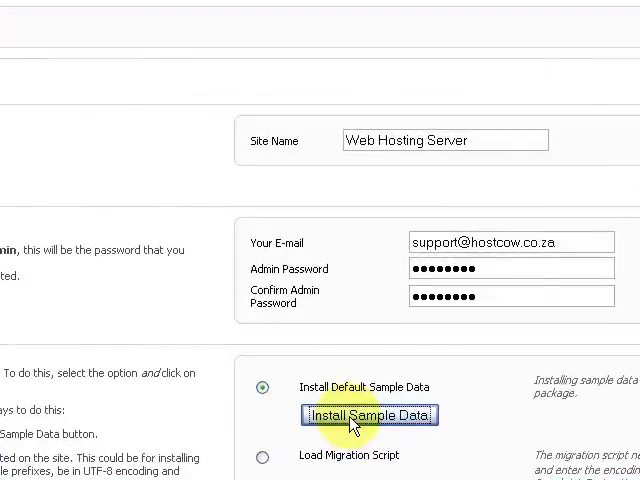
Install the default sample data and finish configuration
click(368, 414)
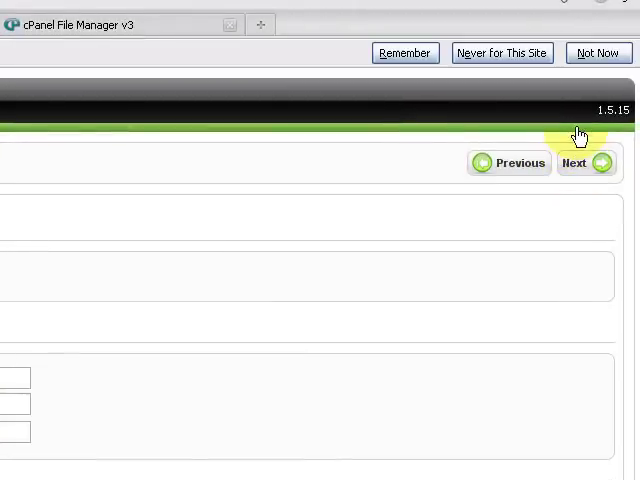
click(586, 163)
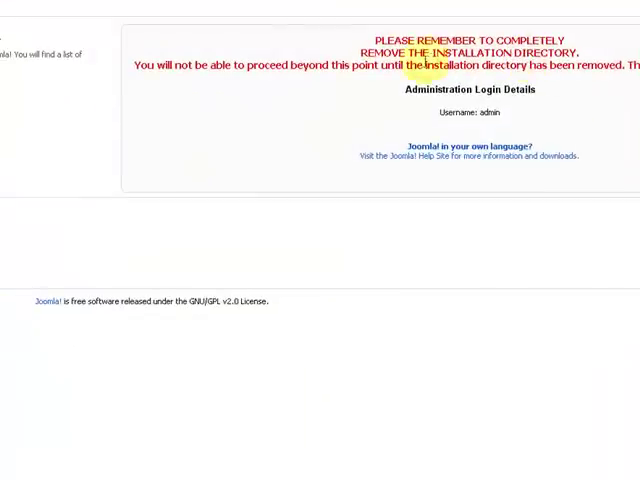
mouse_move(615, 60)
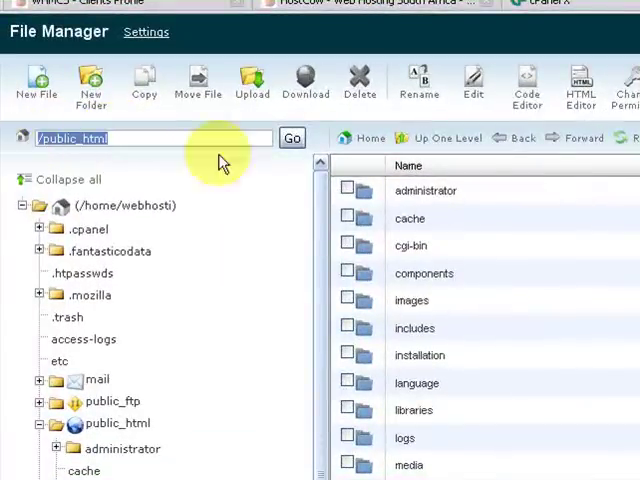
mouse_move(463, 448)
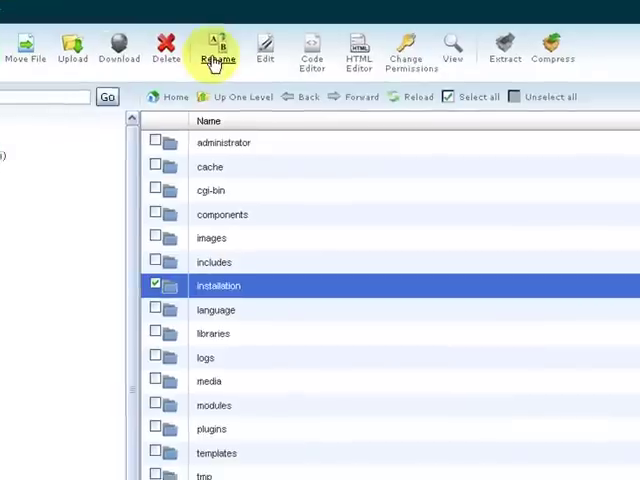
Rename the installation folder by adding an underscore, then return to the installer tab
click(216, 50)
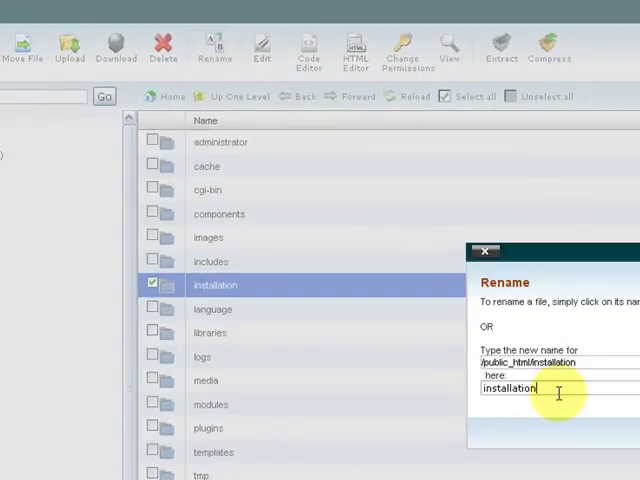
text(__)
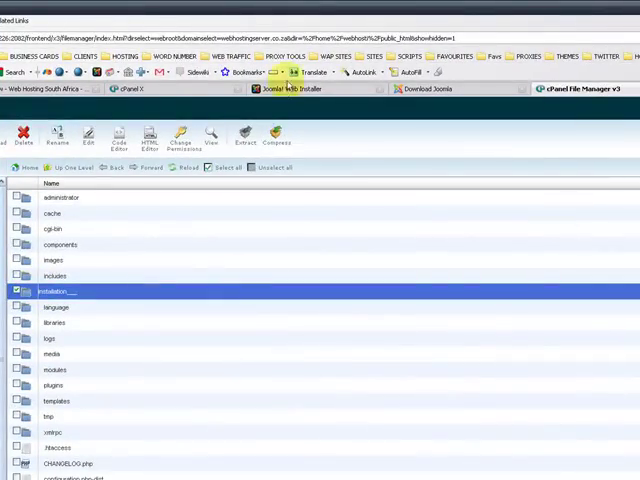
click(275, 88)
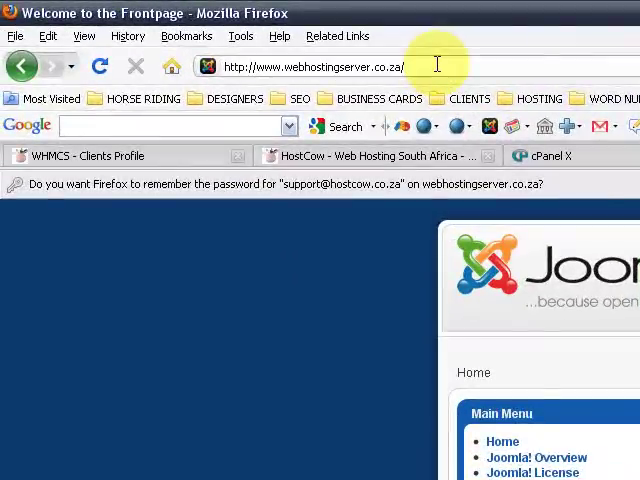
Enter the admin username on the administrator login page
text(administrator/)
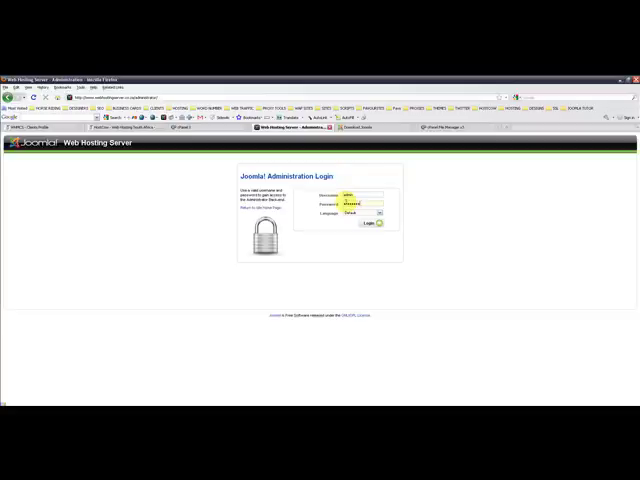
Submit the admin login to reach the Control Panel
click(369, 232)
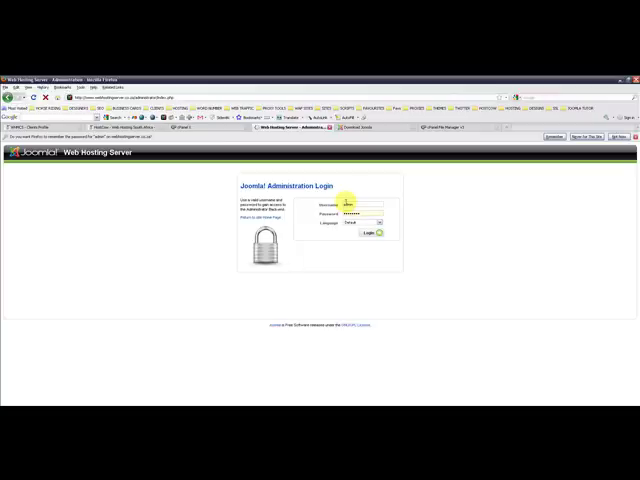
click(371, 232)
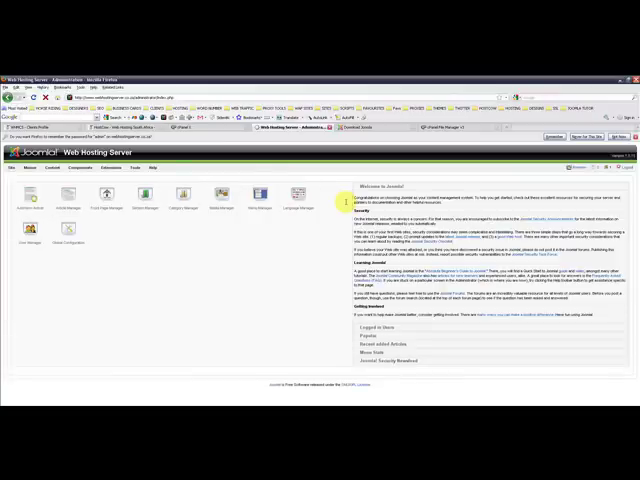